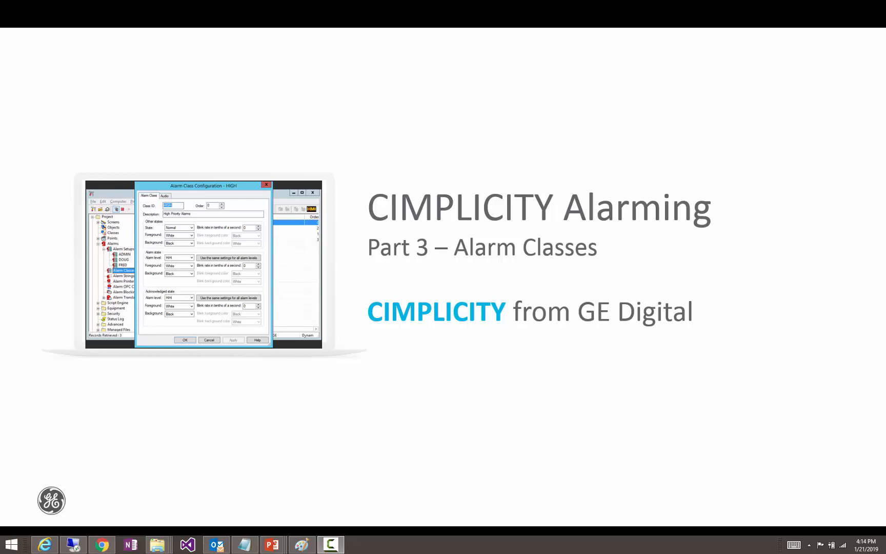
pyautogui.moveTo(474, 379)
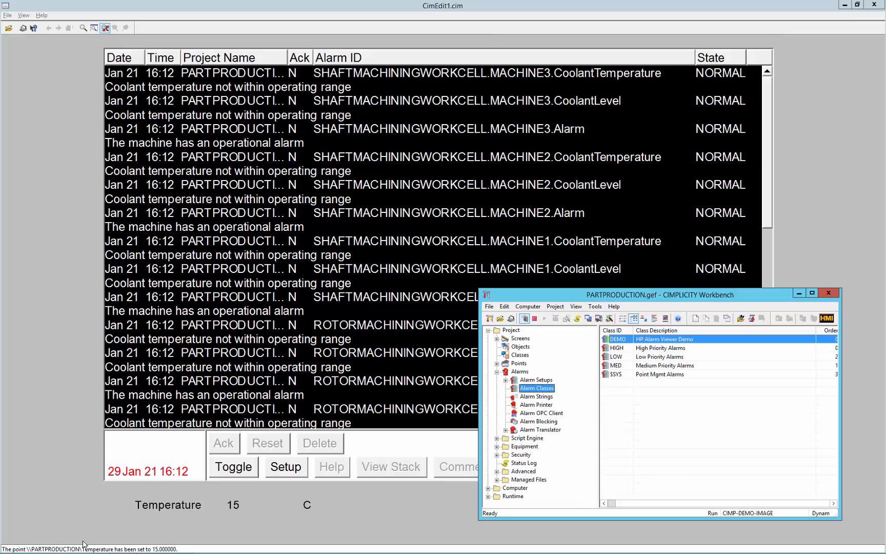
pyautogui.moveTo(411, 319)
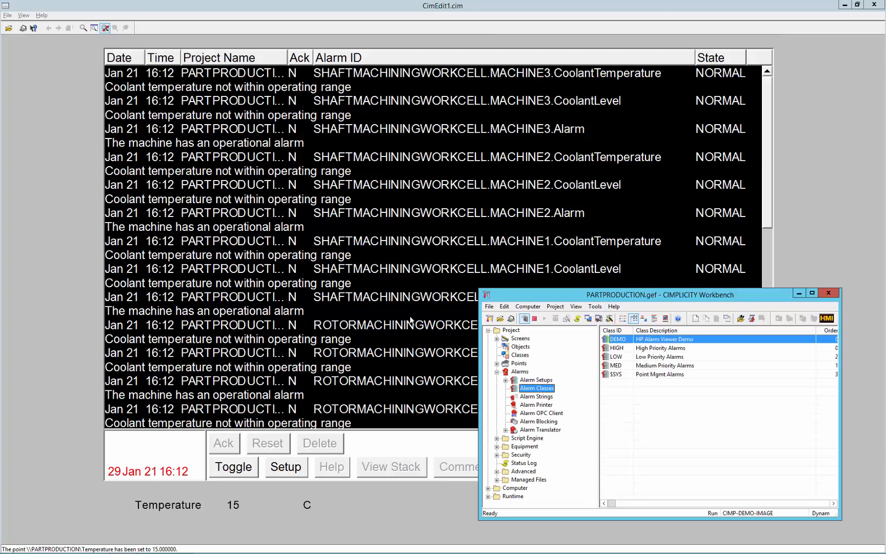
pyautogui.moveTo(448, 253)
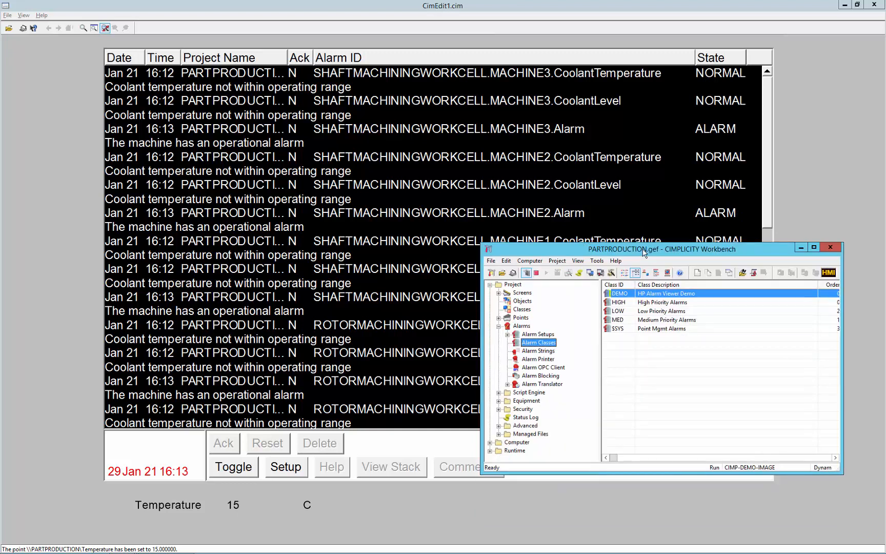
pyautogui.moveTo(541, 501)
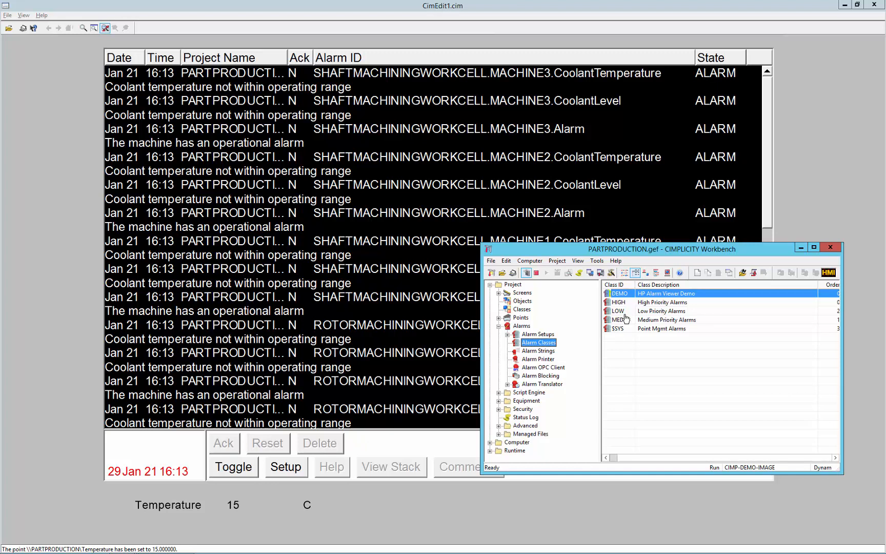
pyautogui.moveTo(618, 301)
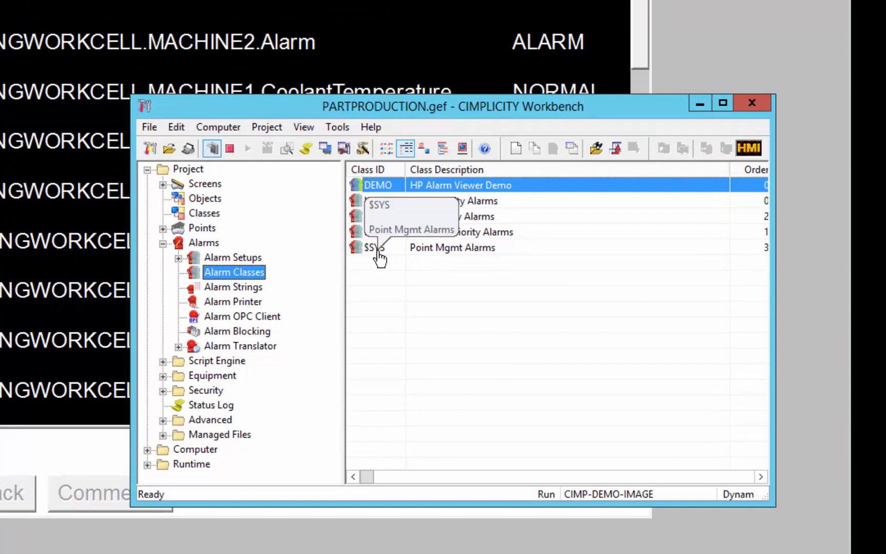
# Review the HIGH class acknowledged-state alarm levels HiHi, Hi, Lo and LoLo
pyautogui.click(375, 200)
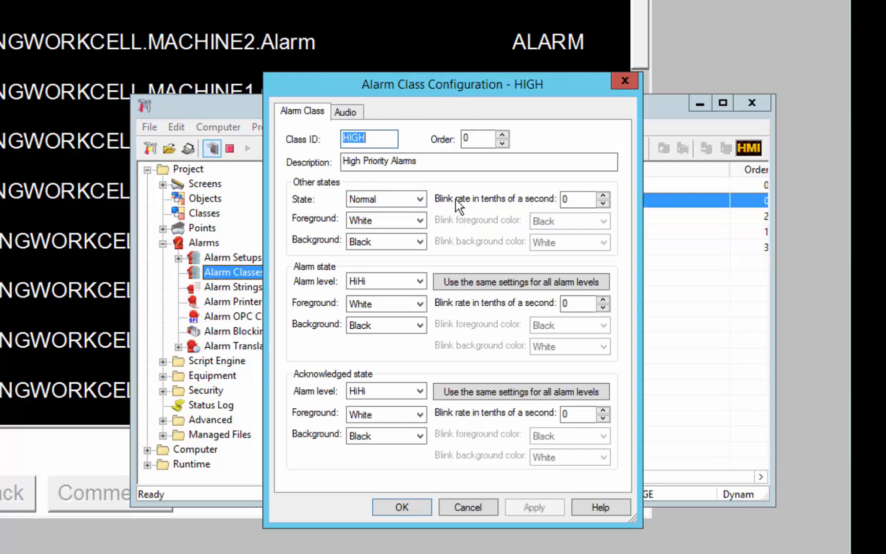
pyautogui.moveTo(398, 203)
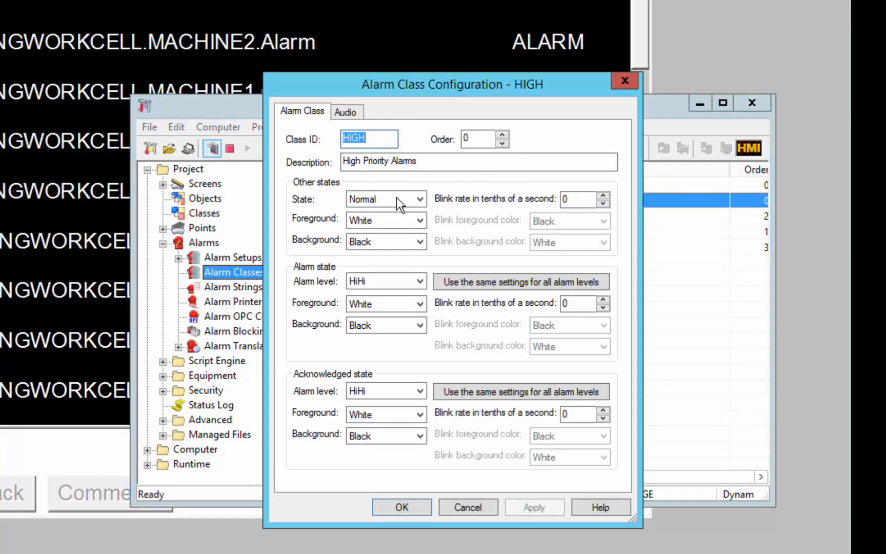
pyautogui.moveTo(305, 202)
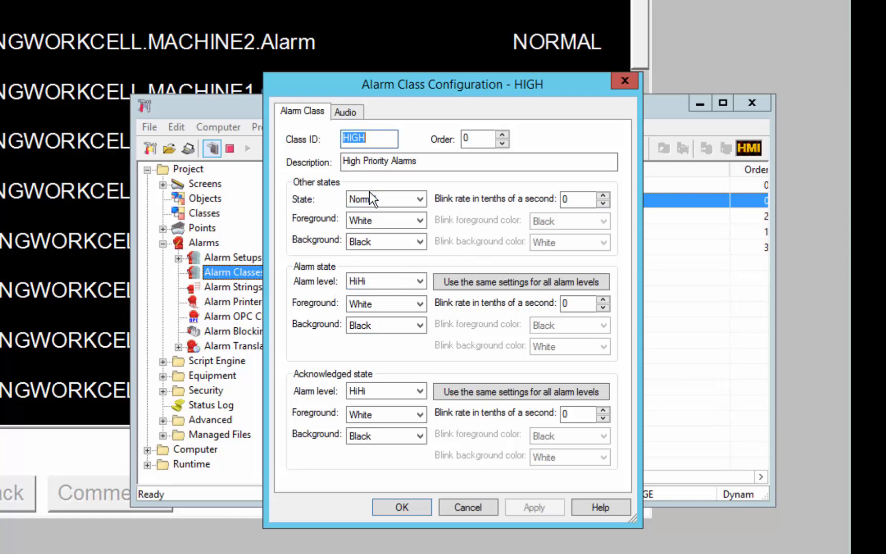
pyautogui.click(386, 198)
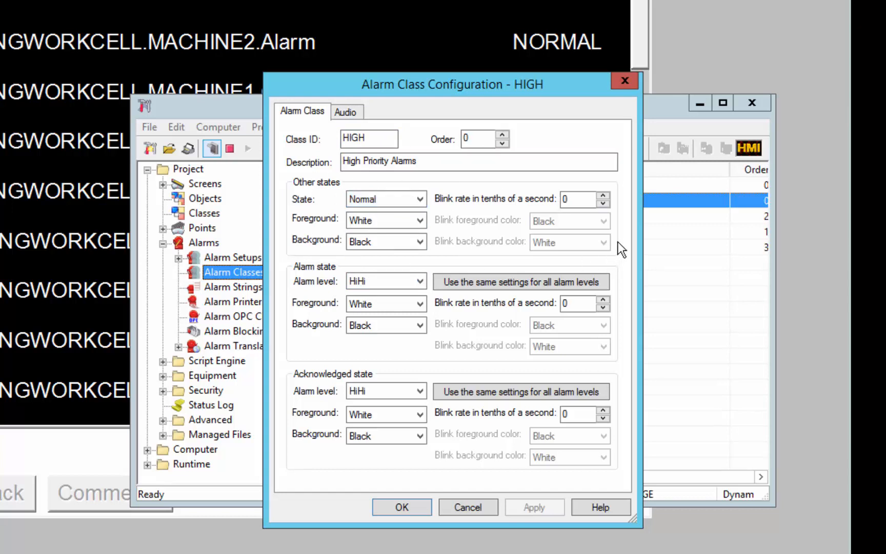
pyautogui.click(385, 280)
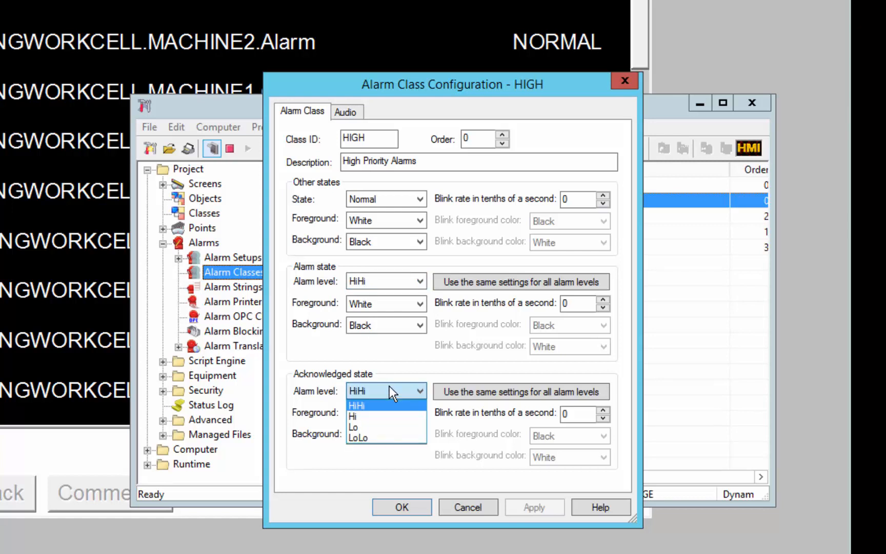
# Cancel out of the HIGH alarm class settings, leaving them unchanged
pyautogui.click(356, 405)
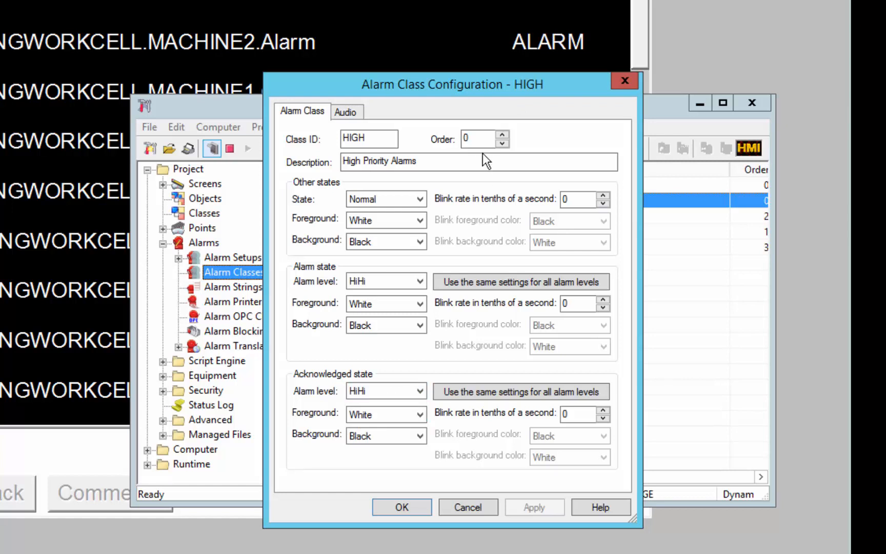
pyautogui.moveTo(478, 143)
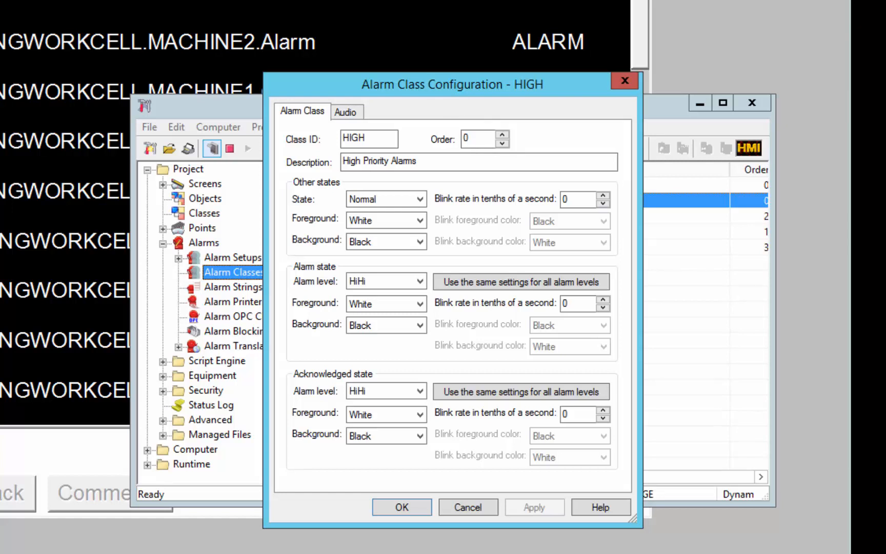
pyautogui.moveTo(482, 150)
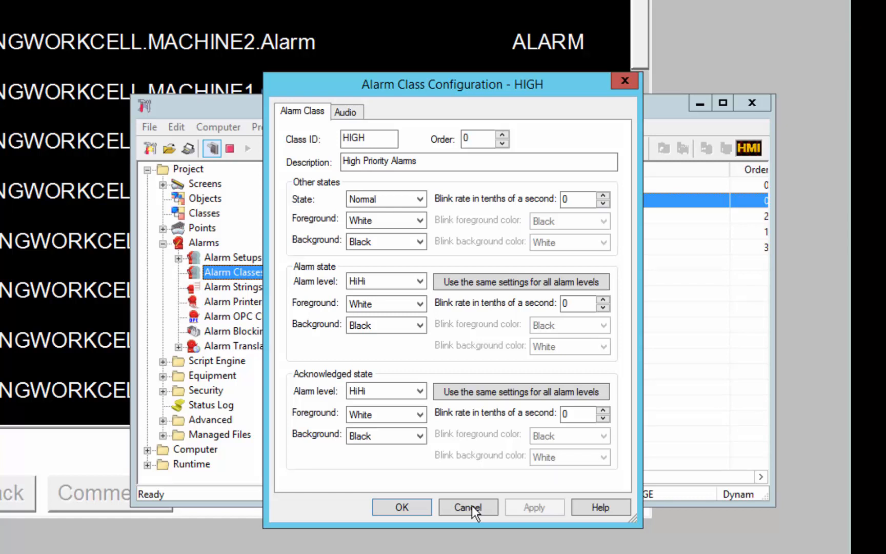
pyautogui.click(467, 507)
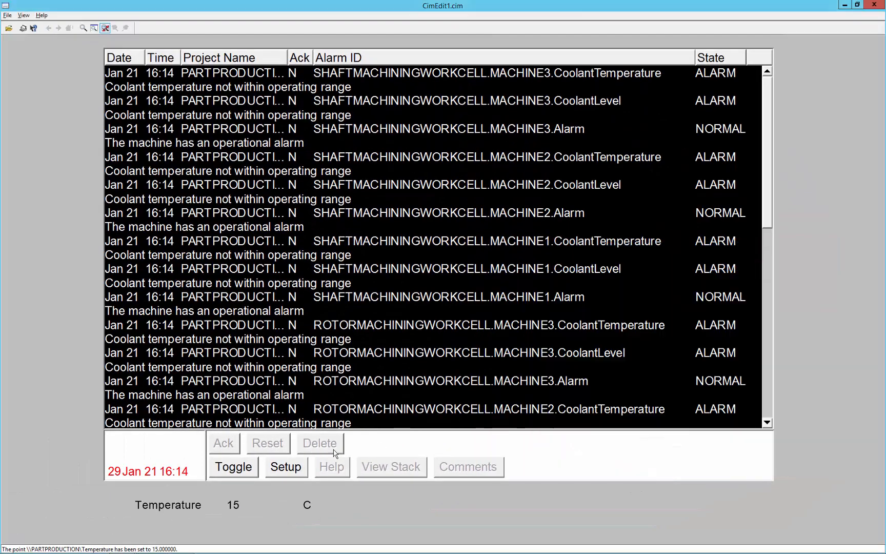
# Set the Temperature value to 30 so a 'Check the Temperature' alarm appears
pyautogui.click(232, 504)
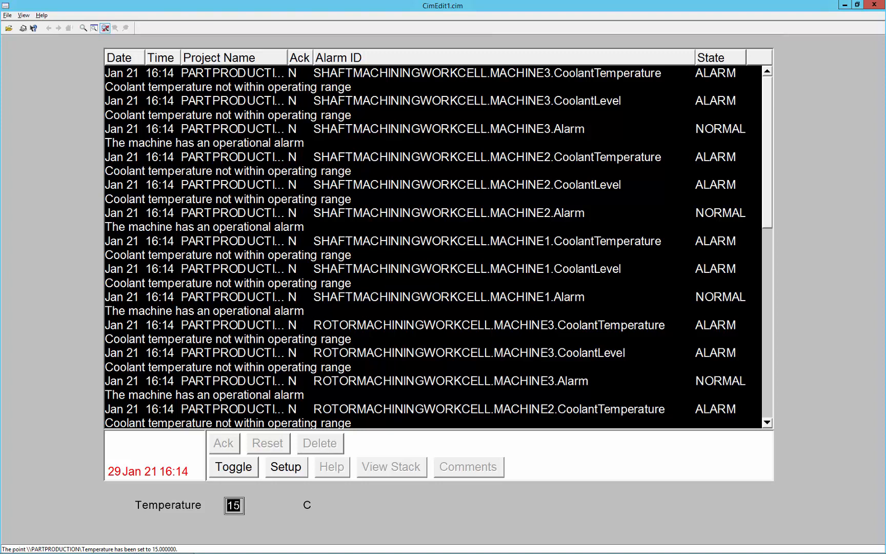
pyautogui.write('30')
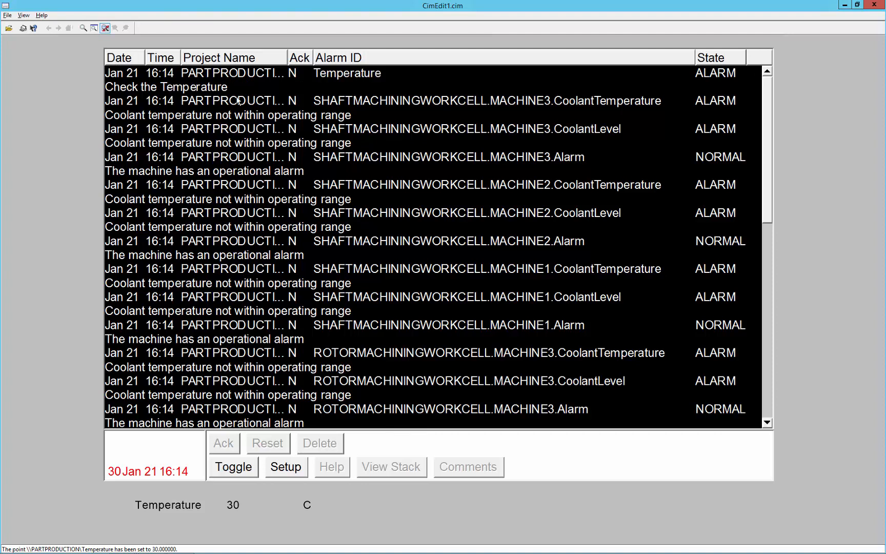
pyautogui.moveTo(275, 499)
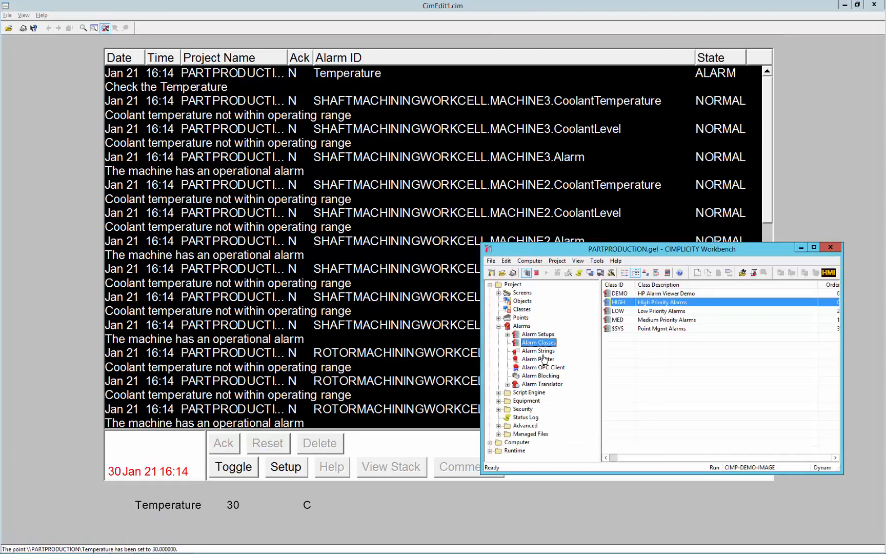
# In the Temperature point's properties, switch its alarm class from HIGH to DEMO
pyautogui.click(519, 316)
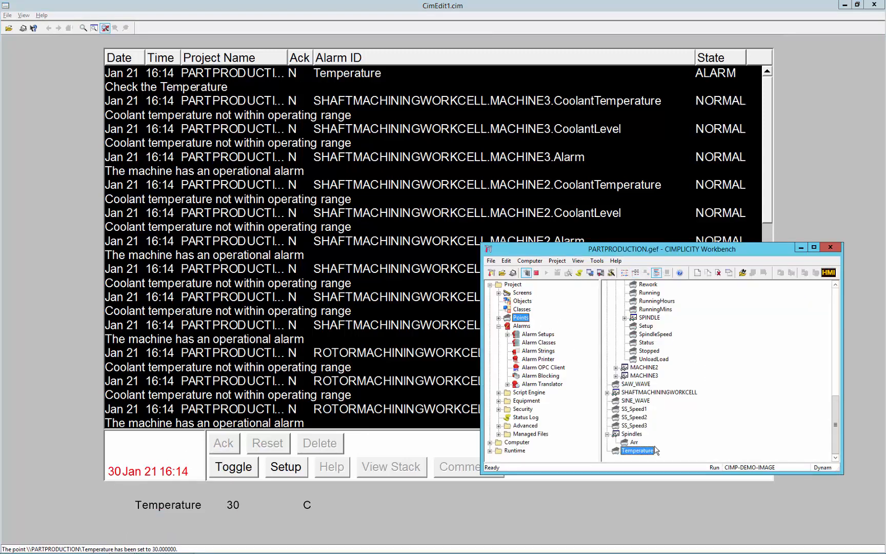
pyautogui.doubleClick(636, 450)
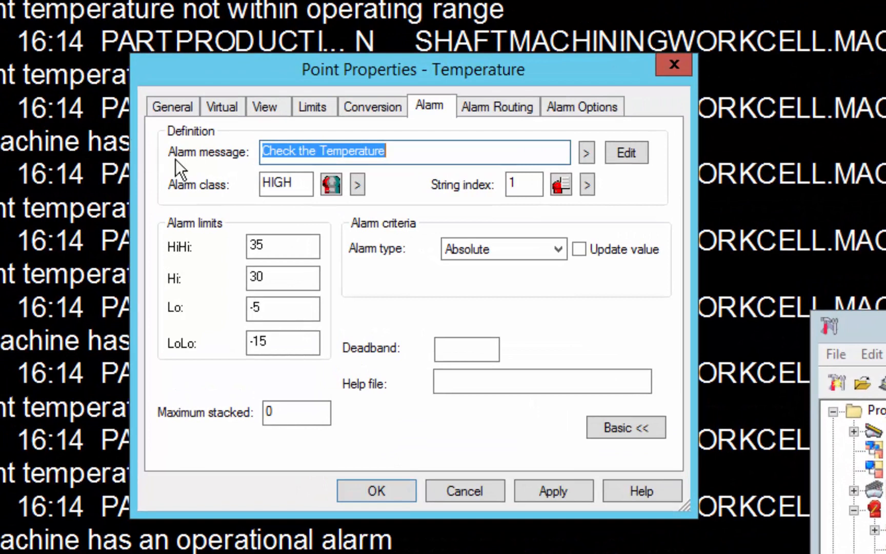
pyautogui.moveTo(497, 139)
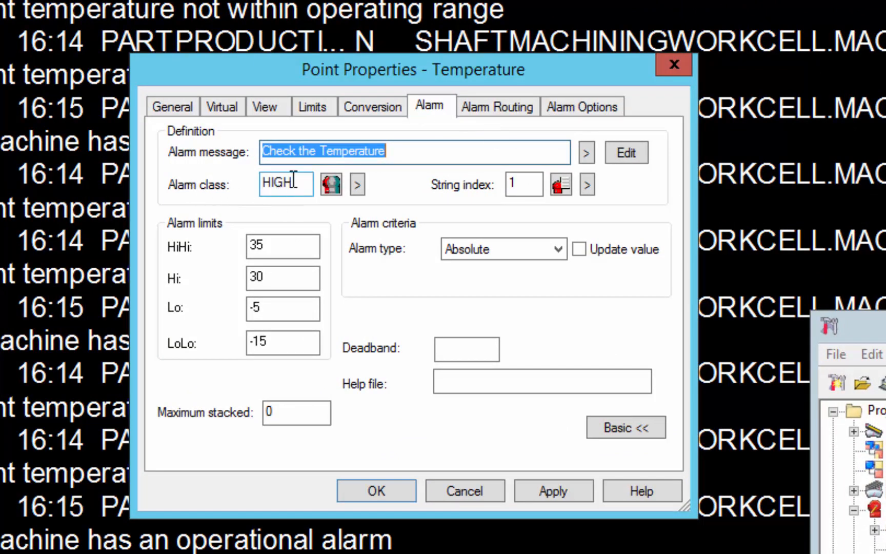
pyautogui.click(356, 185)
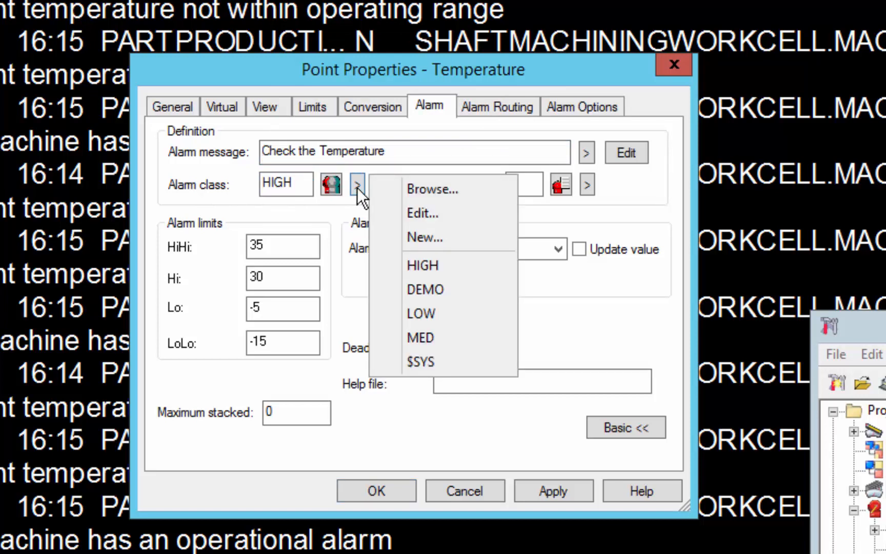
pyautogui.moveTo(444, 289)
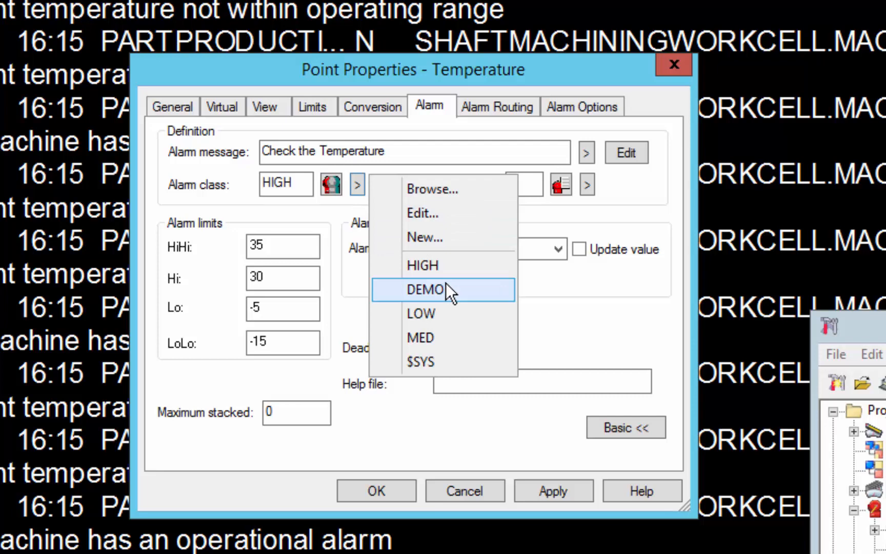
pyautogui.click(429, 290)
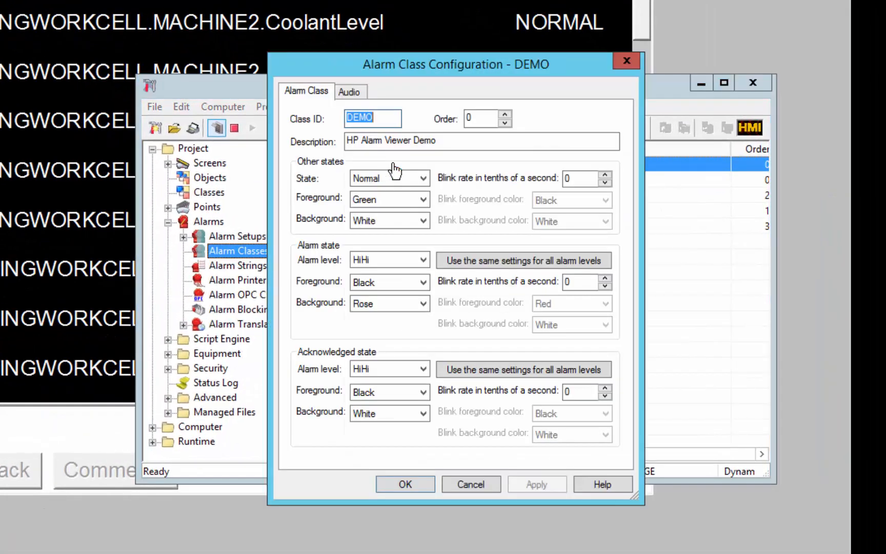
pyautogui.moveTo(389, 156)
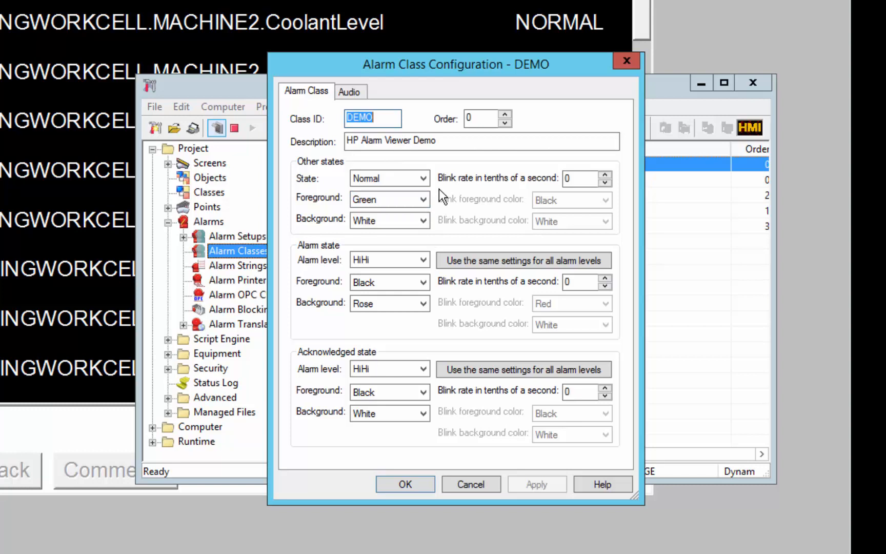
pyautogui.moveTo(363, 243)
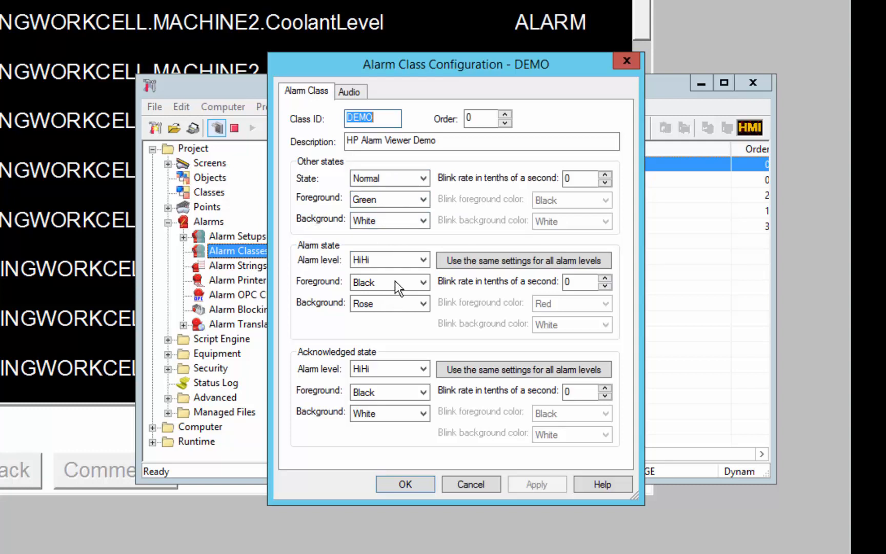
pyautogui.click(389, 391)
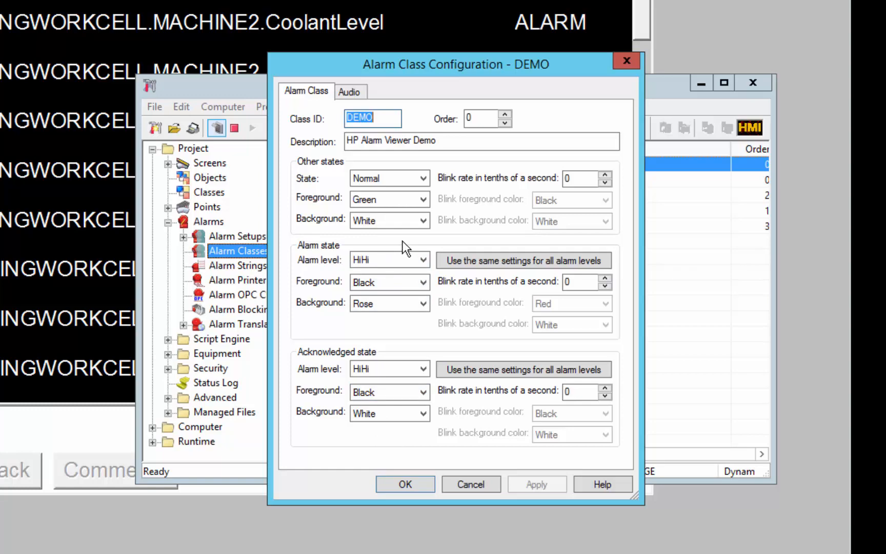
pyautogui.moveTo(408, 241)
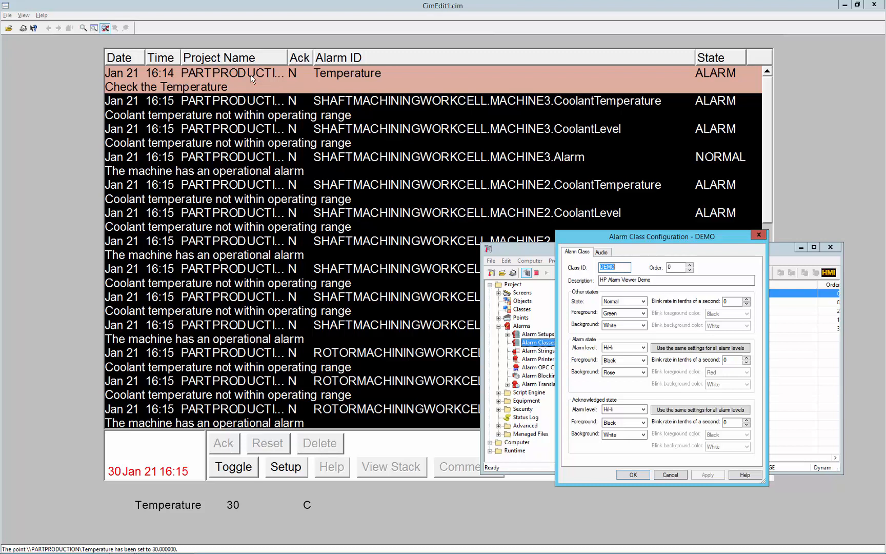
pyautogui.moveTo(537, 288)
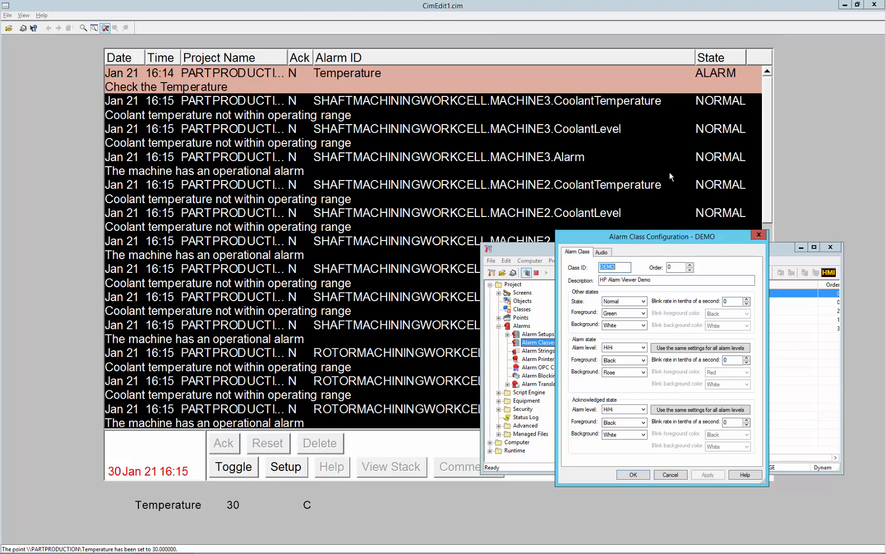
pyautogui.moveTo(228, 77)
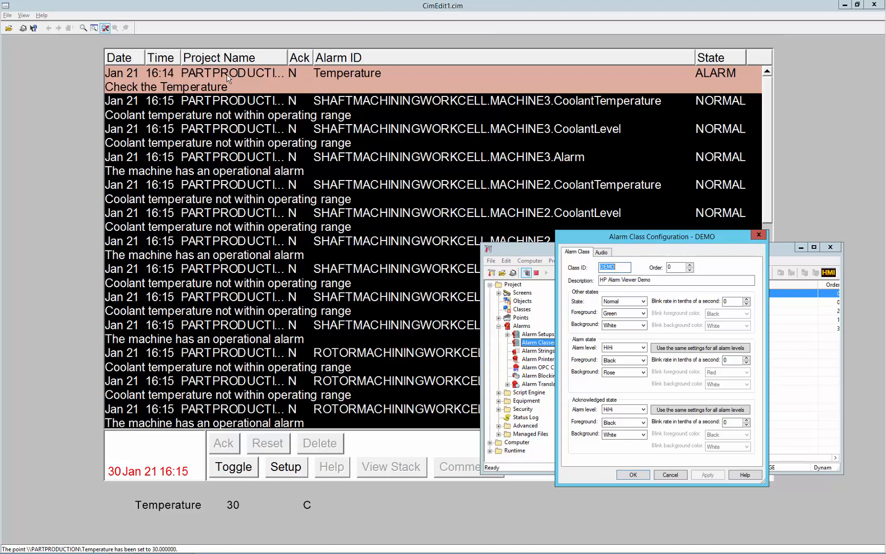
pyautogui.moveTo(659, 356)
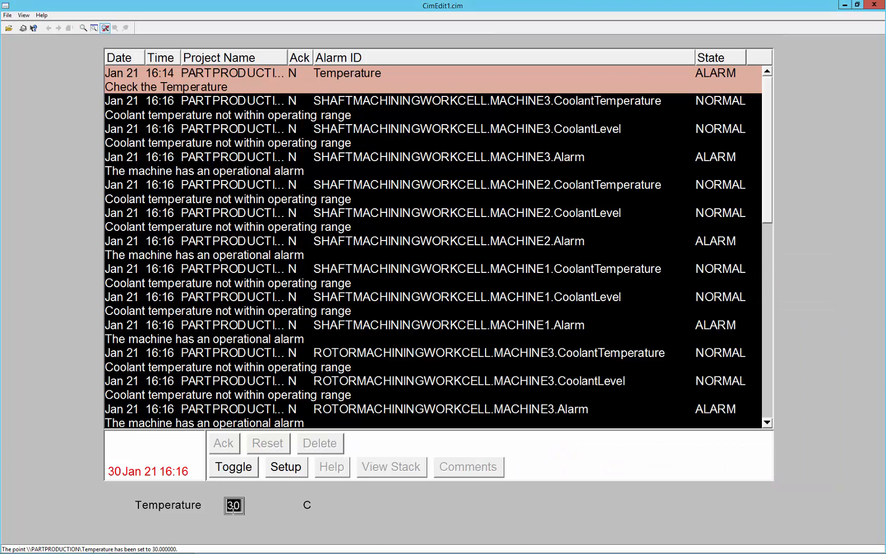
# Set Temperature back to 15 so its rose alarm row clears
pyautogui.write('15')
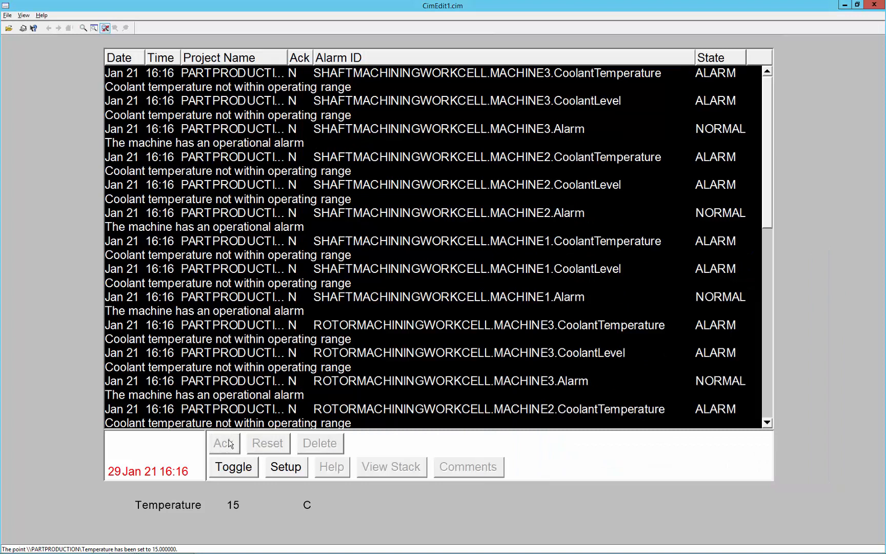
pyautogui.click(232, 504)
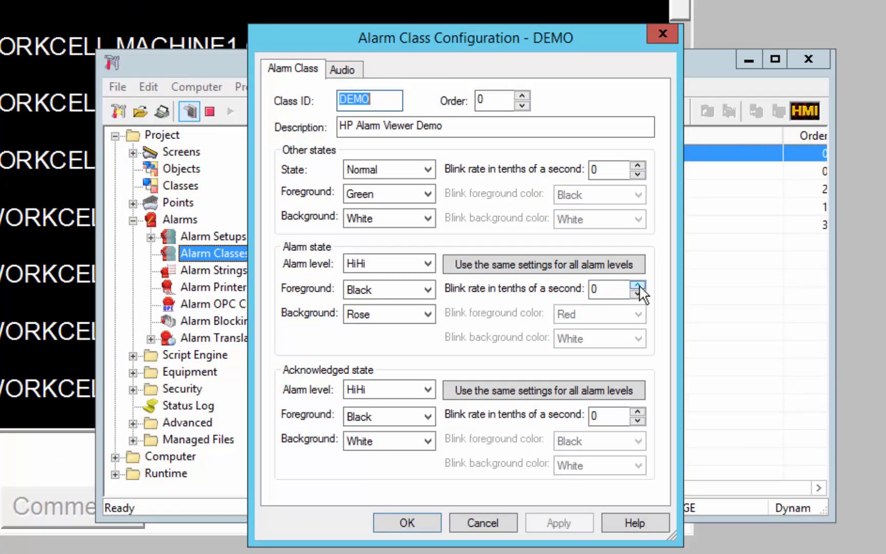
# Raise the DEMO alarm-state blink rate to 7 tenths of a second, red on white
pyautogui.click(638, 284)
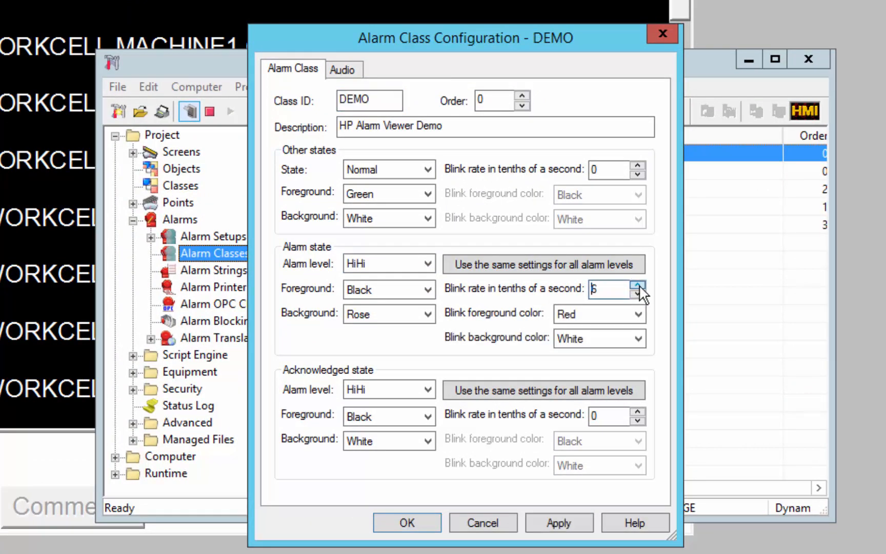
pyautogui.click(638, 284)
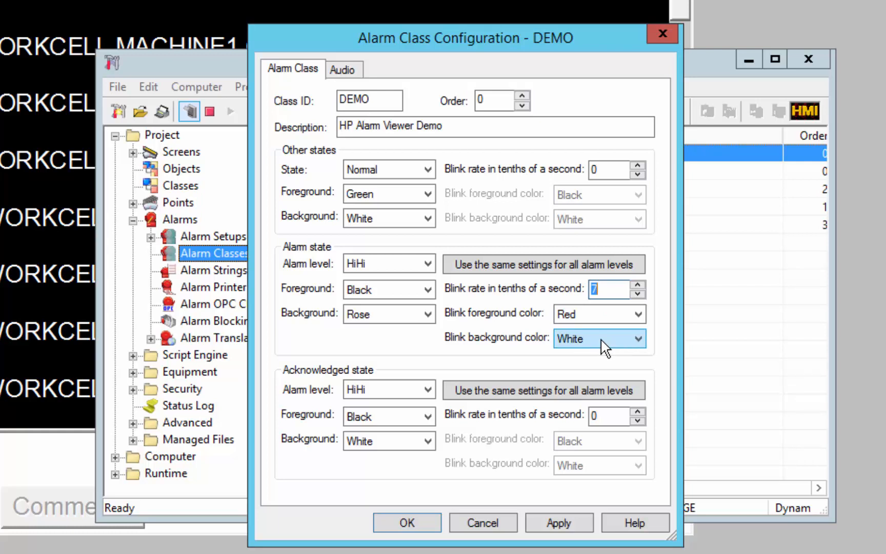
pyautogui.moveTo(606, 345)
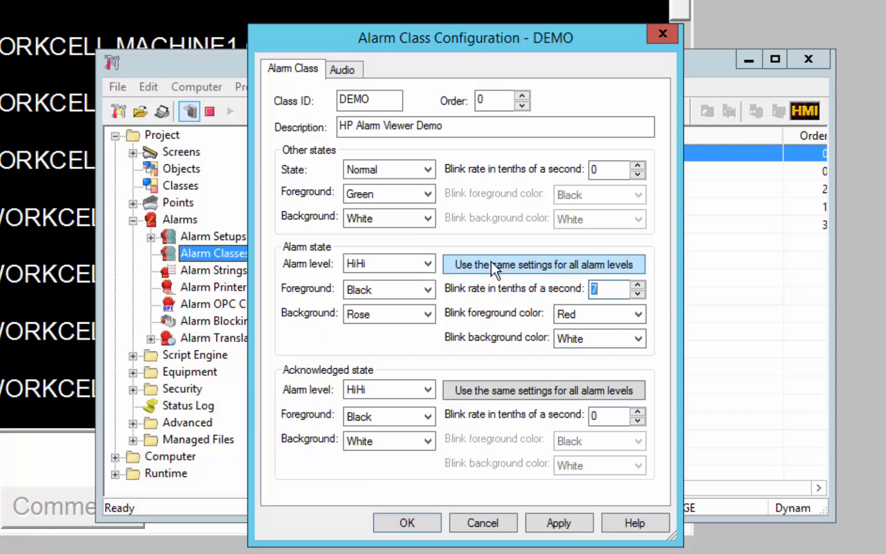
pyautogui.moveTo(575, 274)
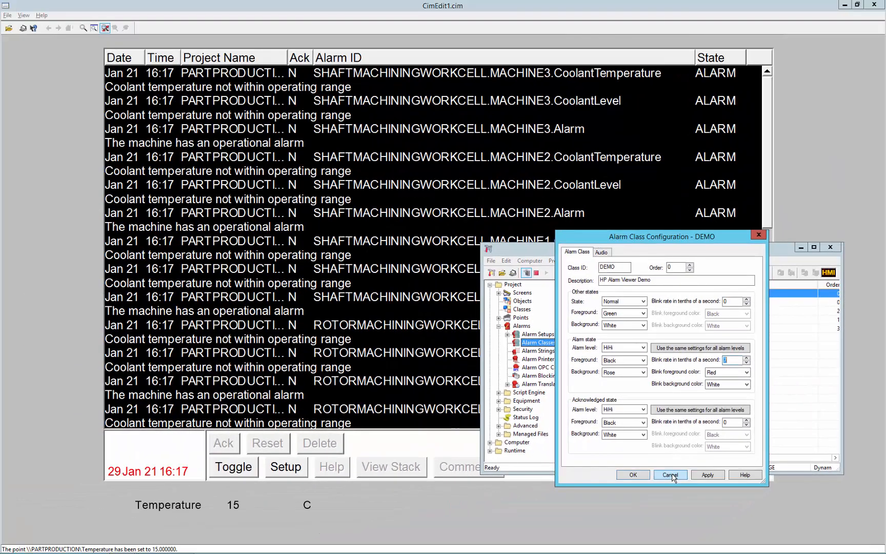
# Save the DEMO blink settings and enter a high Temperature value to bring its alarm back
pyautogui.click(601, 252)
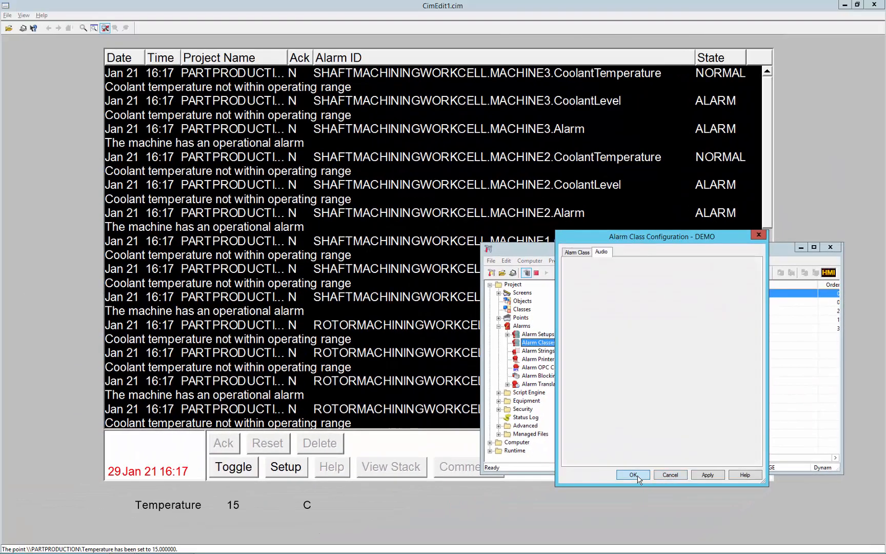
pyautogui.click(633, 474)
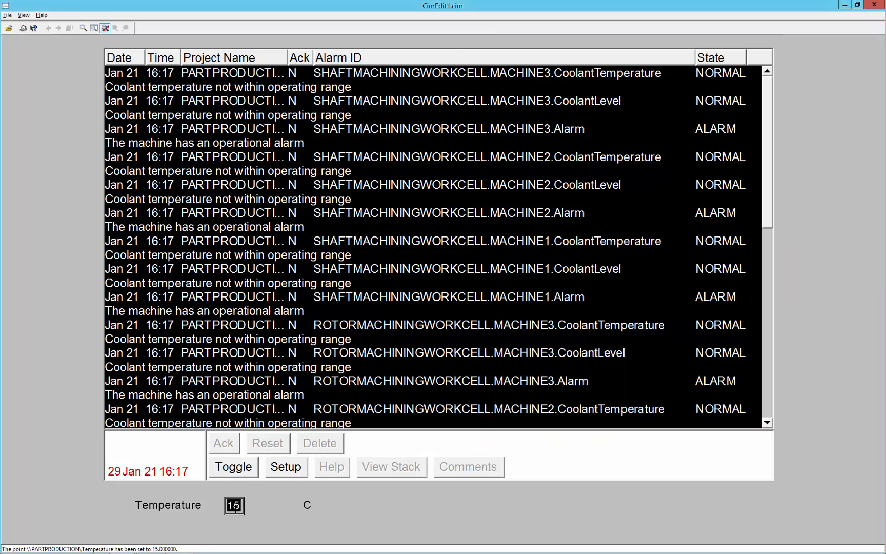
pyautogui.write('38')
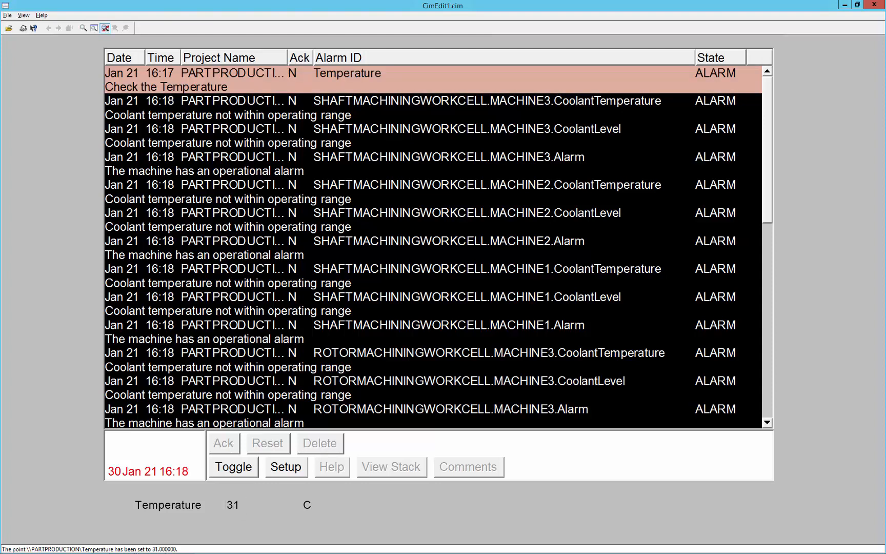
pyautogui.moveTo(550, 309)
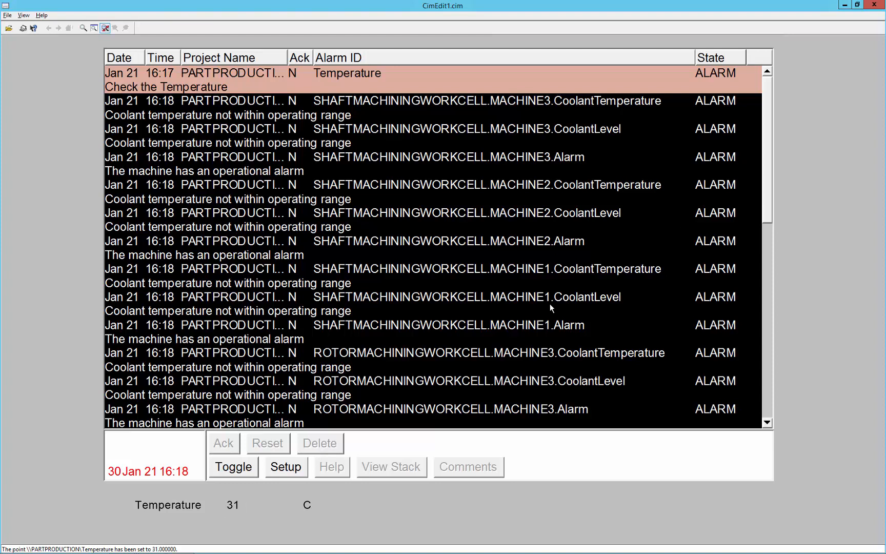
pyautogui.moveTo(553, 308)
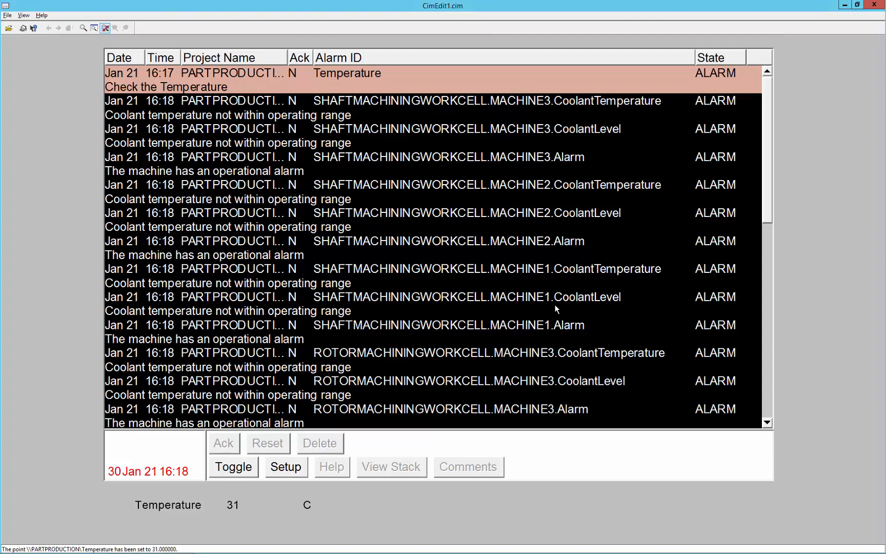